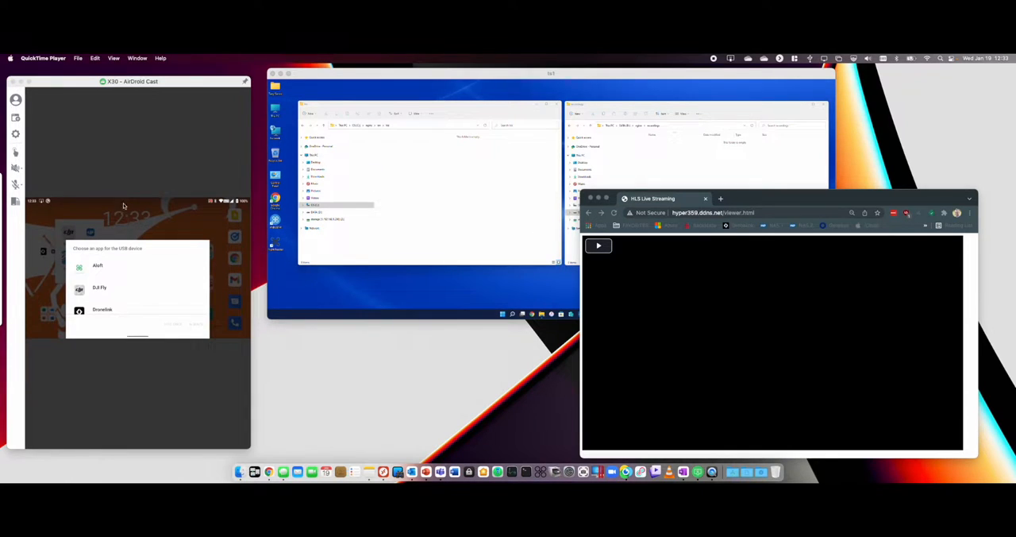
mouse_move(159, 210)
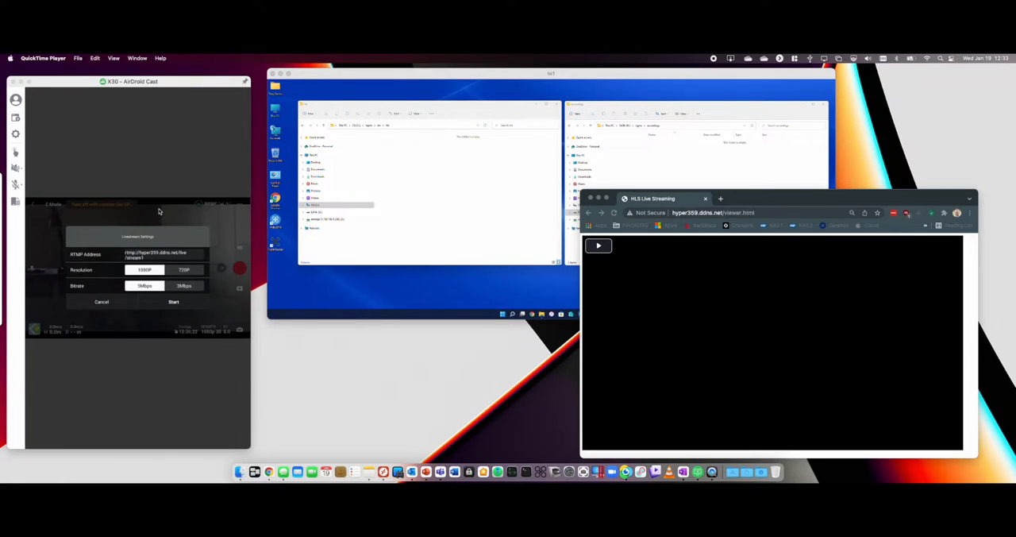
Start the 1080P, 5Mbps RTMP livestream to hyper359.ddns.net and bring Chrome into focus.
click(173, 302)
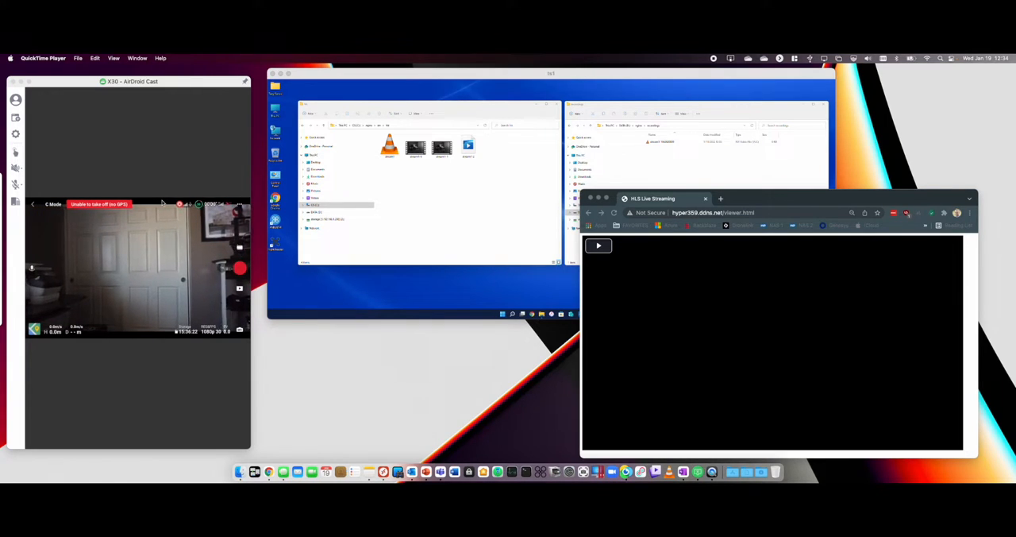
click(181, 204)
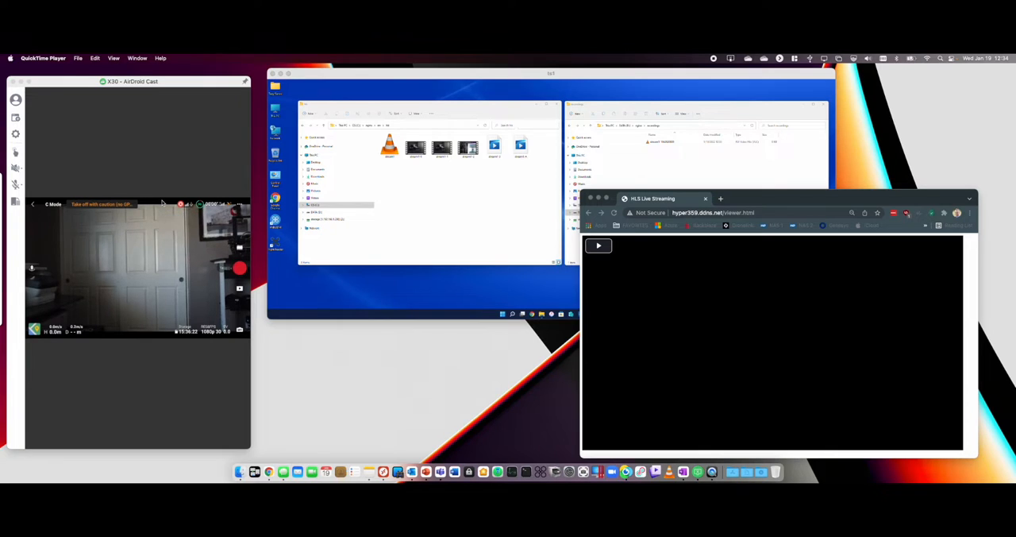
click(774, 341)
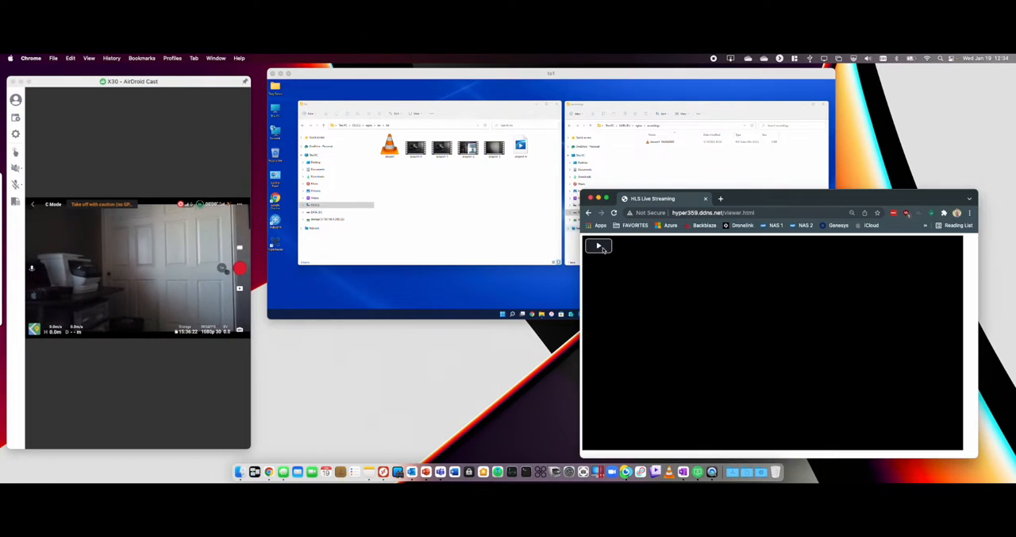
Play the HLS stream on viewer.html, reloading until the drone feed appears.
click(599, 245)
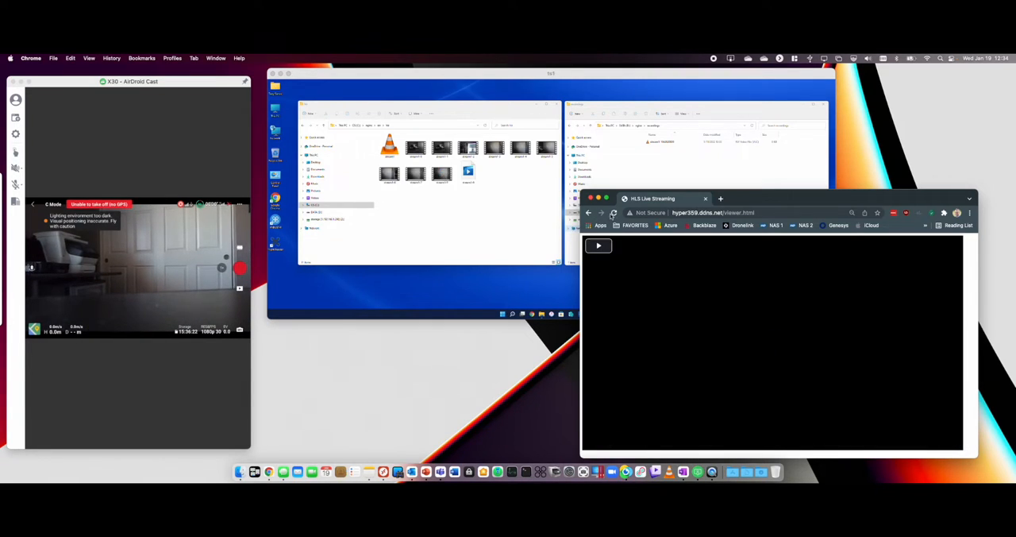
click(598, 246)
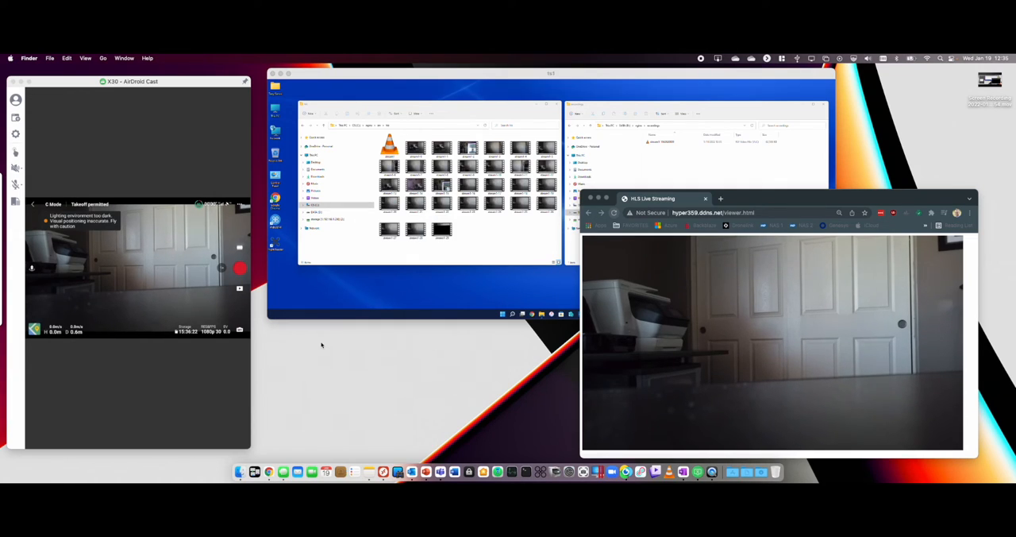
mouse_move(442, 301)
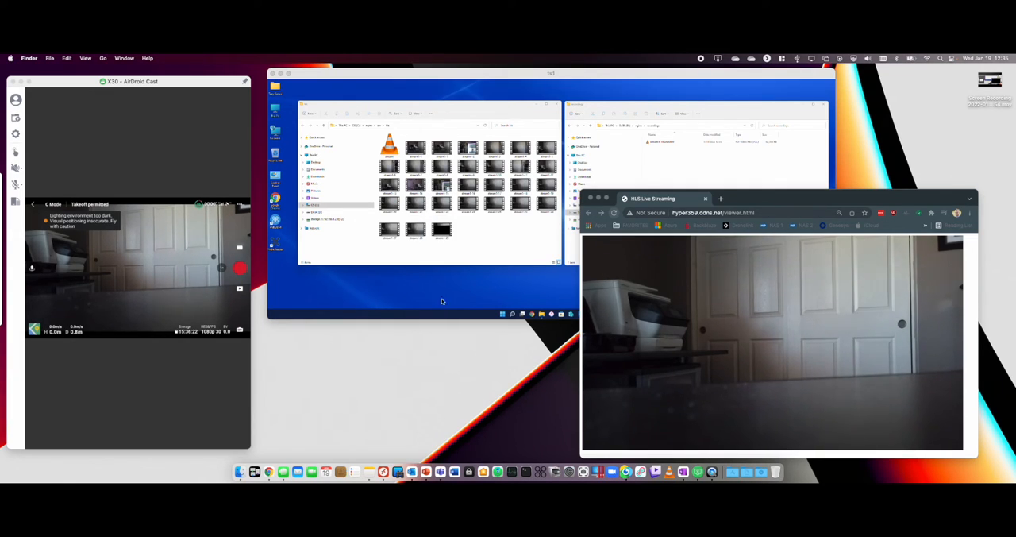